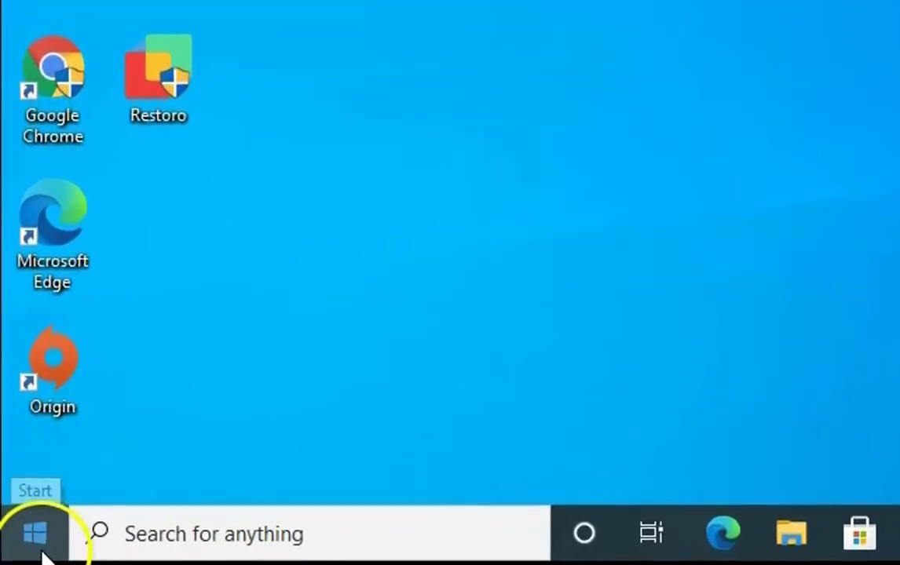
From the Start menu, reach Settings > Update & Security > Windows Security.
{"action": "right_click", "coordinate": [35, 534]}
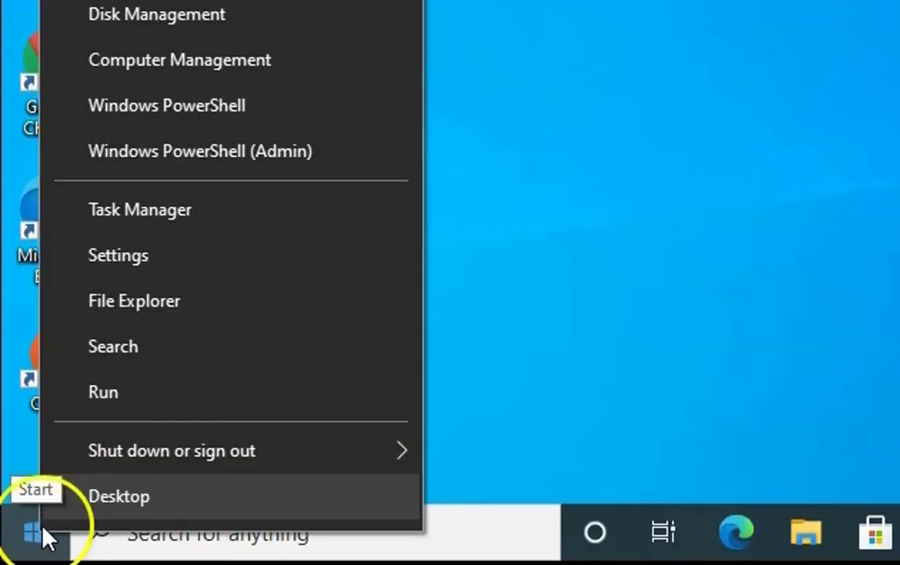
{"action": "left_click", "coordinate": [120, 496]}
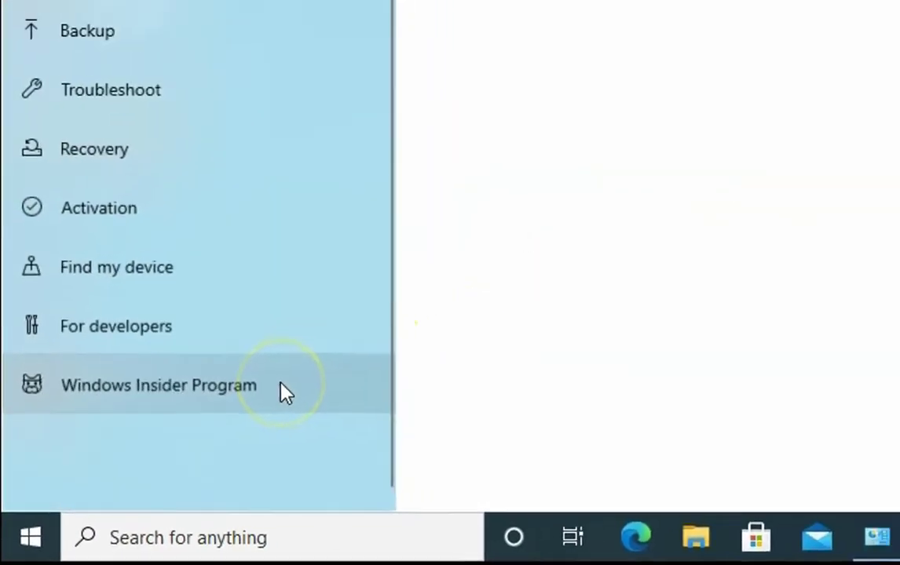
{"action": "left_click", "coordinate": [73, 226]}
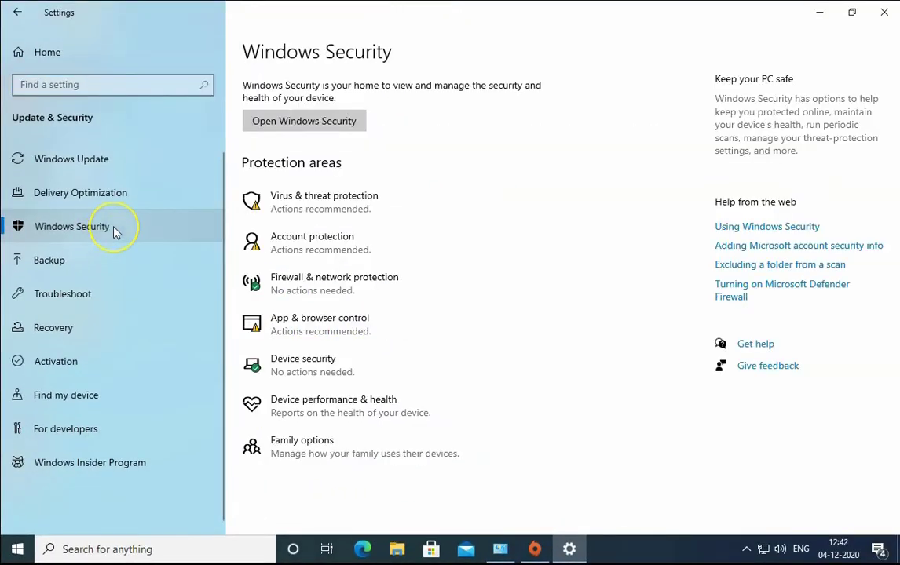
{"action": "mouse_move", "coordinate": [325, 250]}
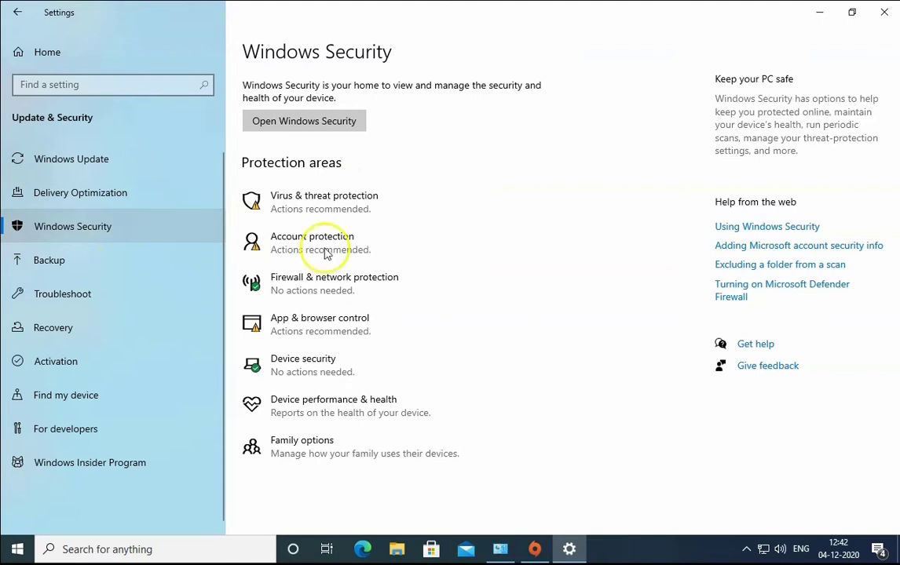
{"action": "mouse_move", "coordinate": [305, 119]}
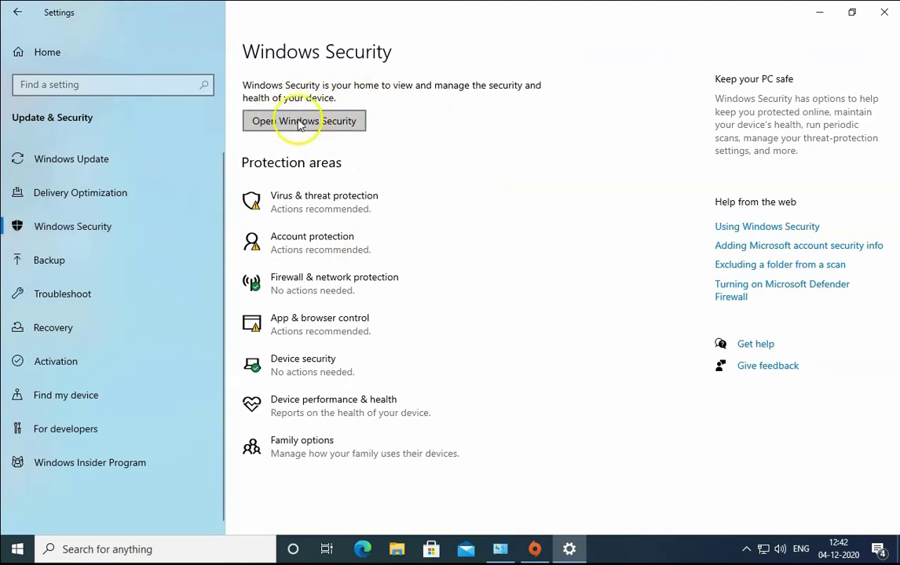
Launch the Windows Security app and show the Virus & threat protection settings.
{"action": "left_click", "coordinate": [305, 119]}
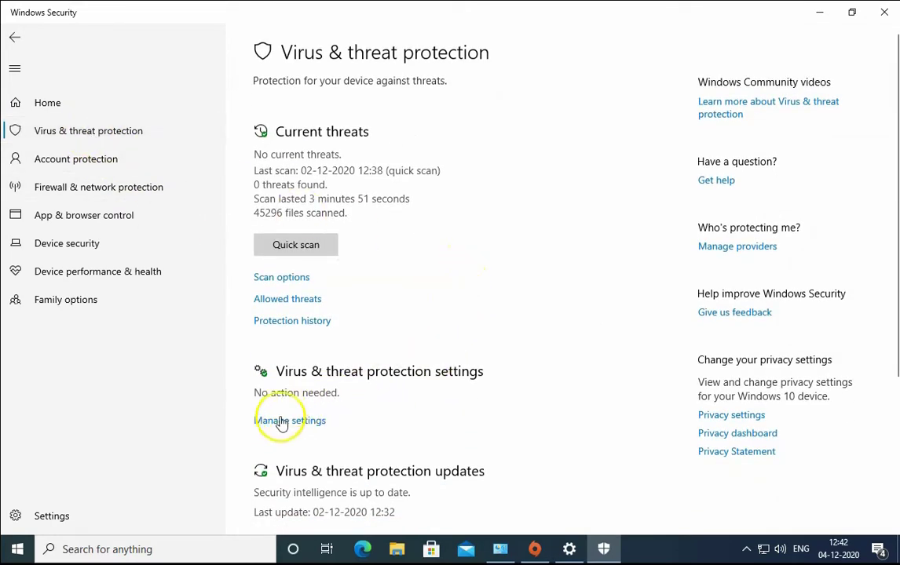
{"action": "mouse_move", "coordinate": [317, 431]}
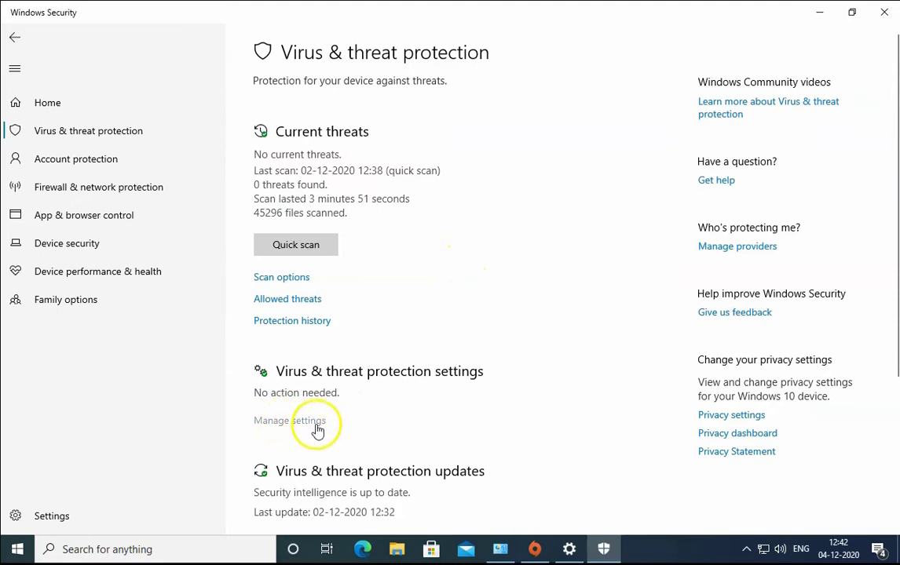
{"action": "left_click", "coordinate": [289, 421]}
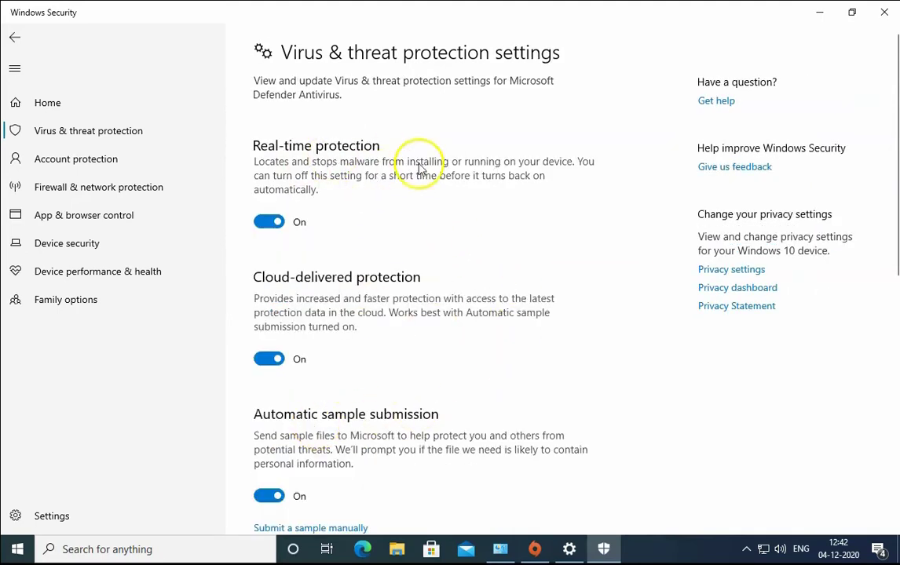
{"action": "mouse_move", "coordinate": [361, 295]}
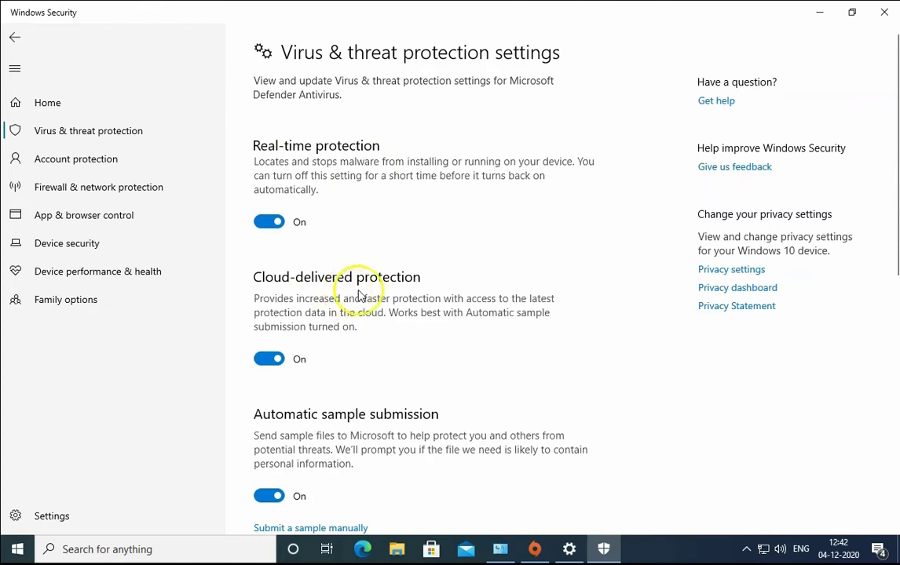
{"action": "mouse_move", "coordinate": [453, 430]}
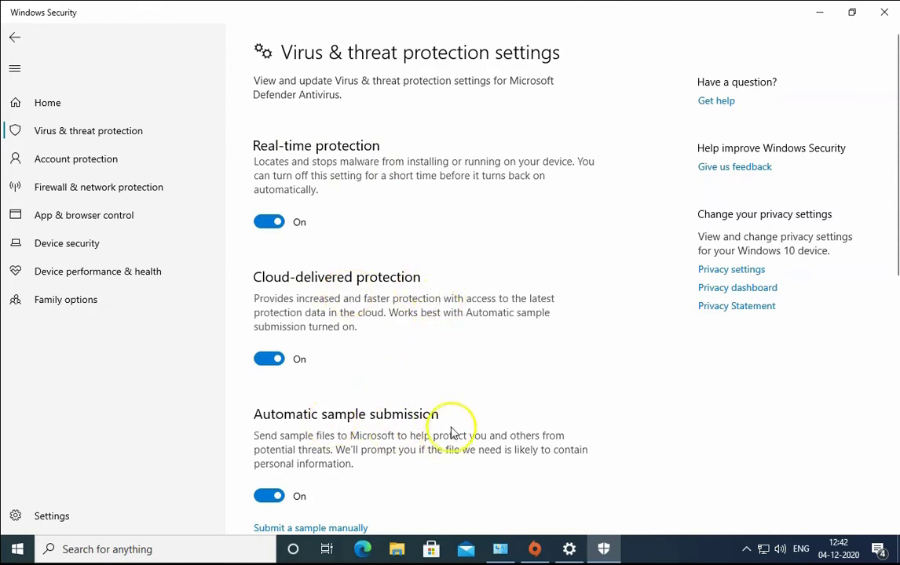
{"action": "mouse_move", "coordinate": [251, 228]}
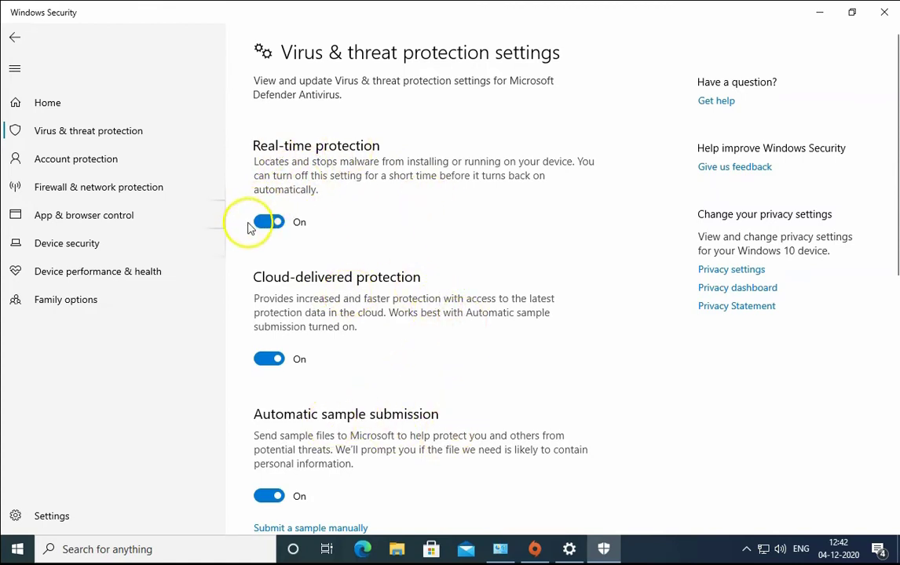
Switch Real-time protection to Off, leaving the device-vulnerable warning.
{"action": "left_click", "coordinate": [268, 222]}
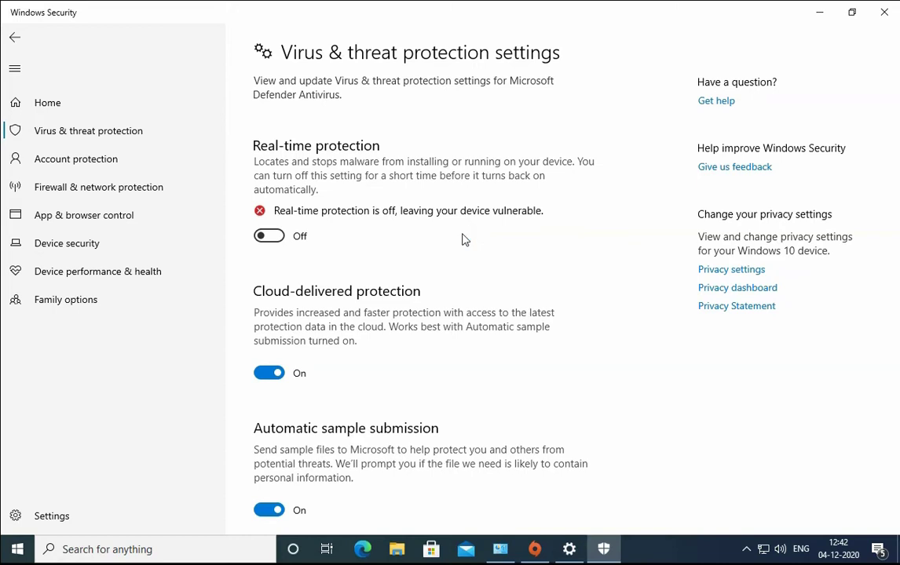
{"action": "mouse_move", "coordinate": [457, 237]}
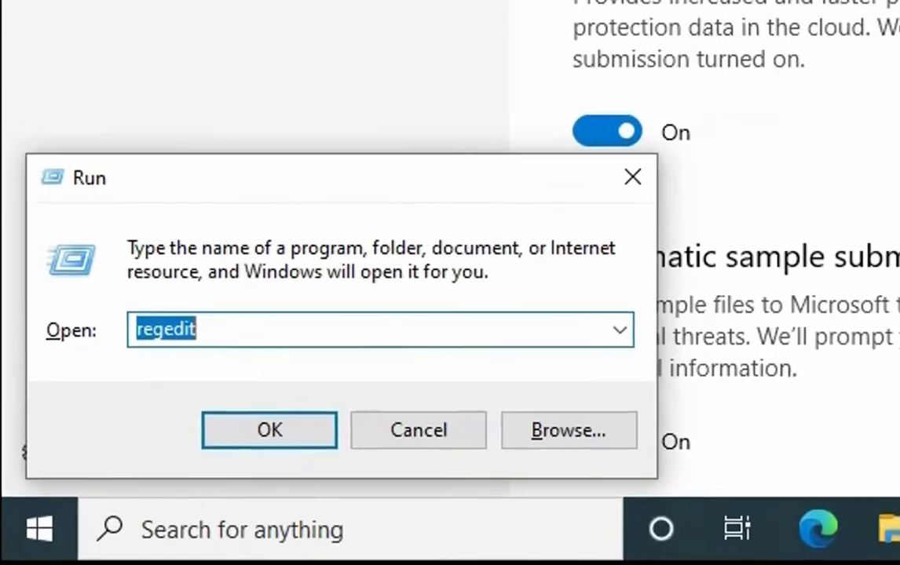
Start the Local Group Policy Editor from the Run box via gpedit.msc.
{"action": "type", "text": "gpe"}
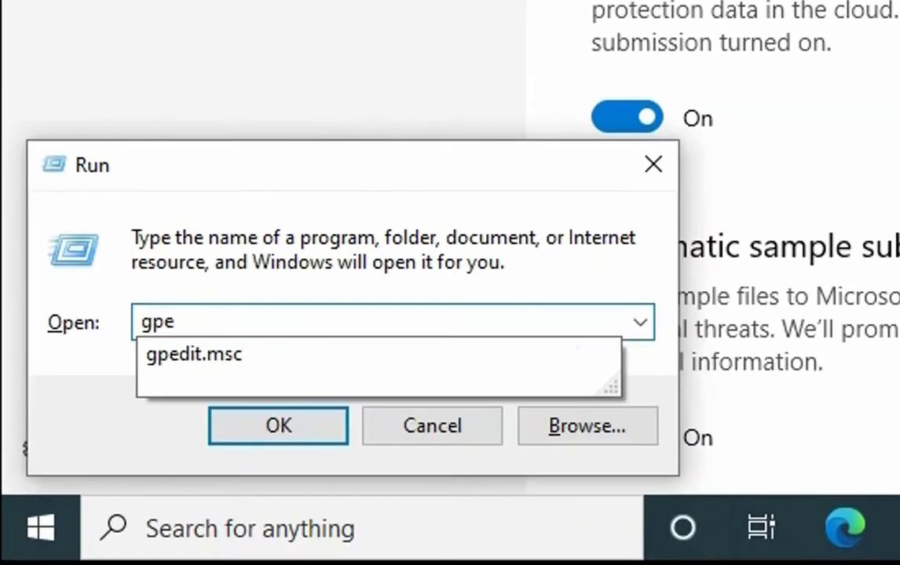
{"action": "left_click", "coordinate": [277, 426]}
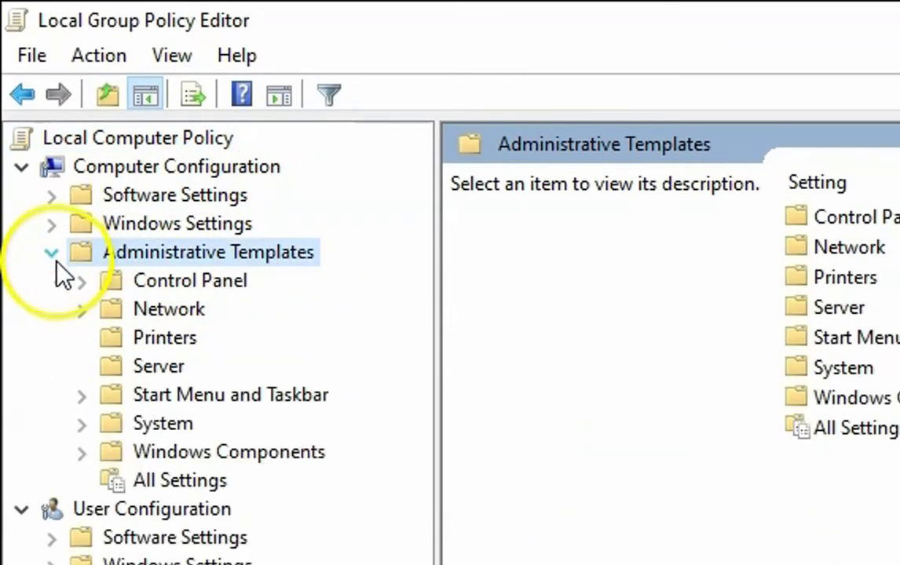
{"action": "mouse_move", "coordinate": [260, 465]}
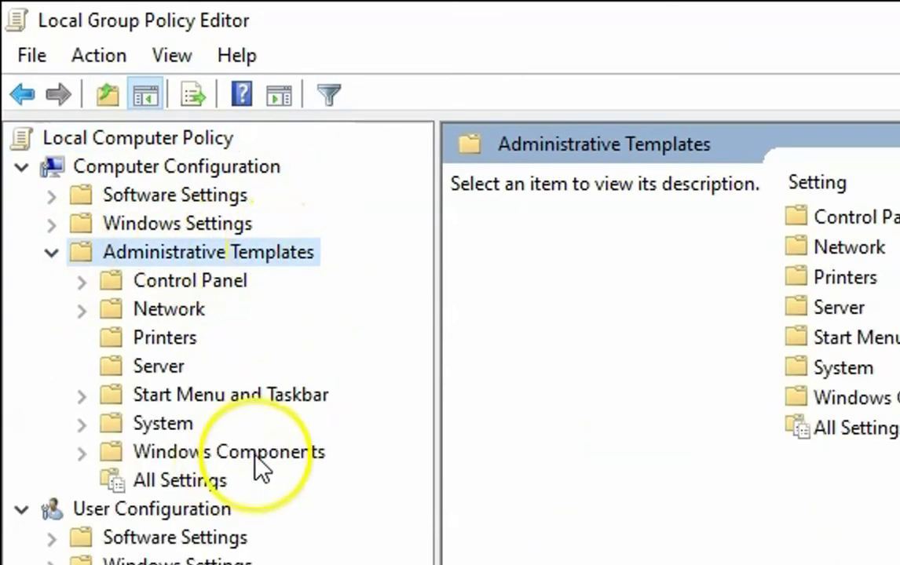
Navigate Administrative Templates > Windows Components to the Microsoft Defender Antivirus policies.
{"action": "left_click", "coordinate": [229, 452]}
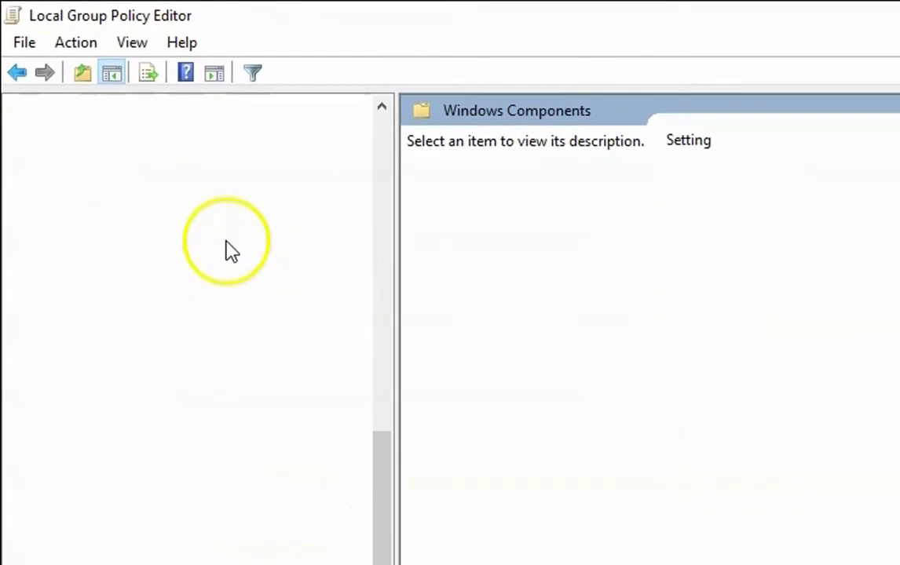
{"action": "left_click", "coordinate": [217, 236]}
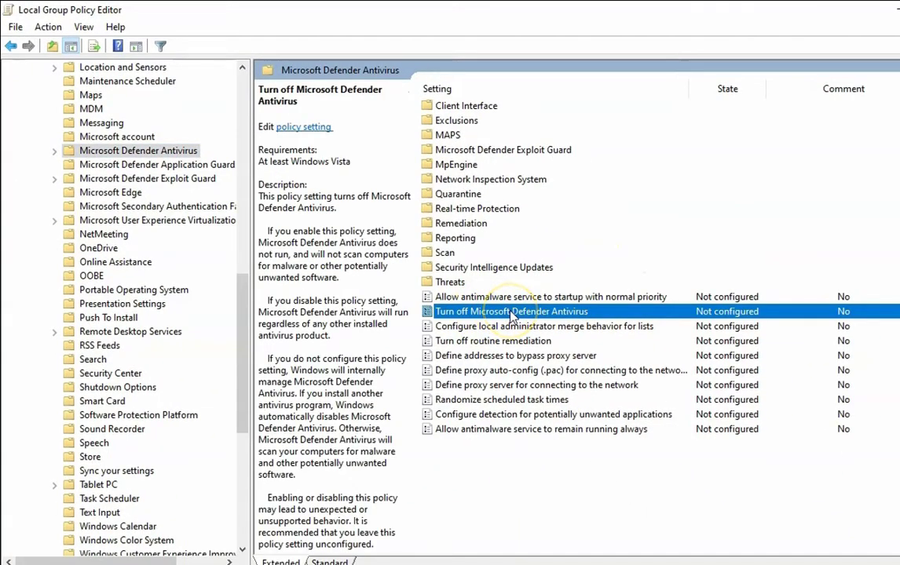
Set 'Turn off Microsoft Defender Antivirus' to Enabled, apply it and close the editor.
{"action": "double_click", "coordinate": [512, 311]}
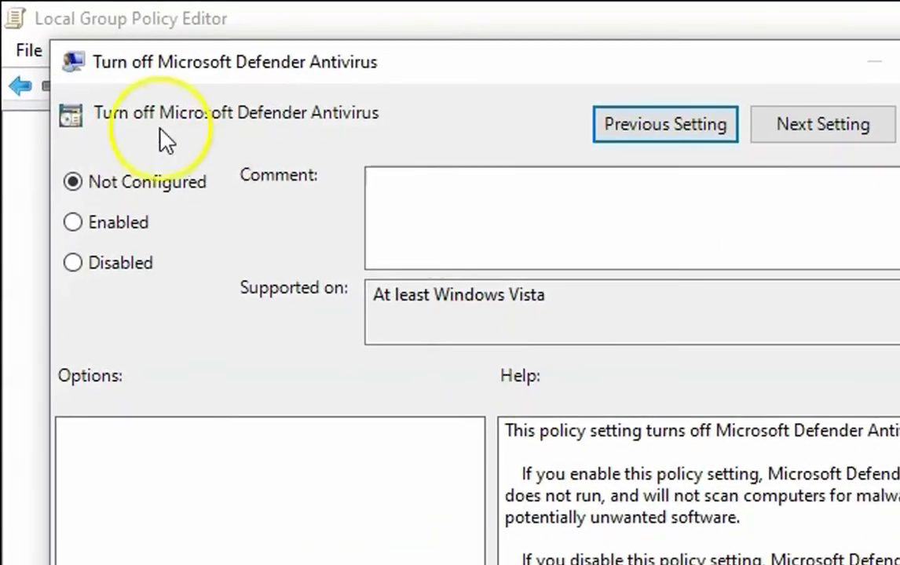
{"action": "mouse_move", "coordinate": [338, 139]}
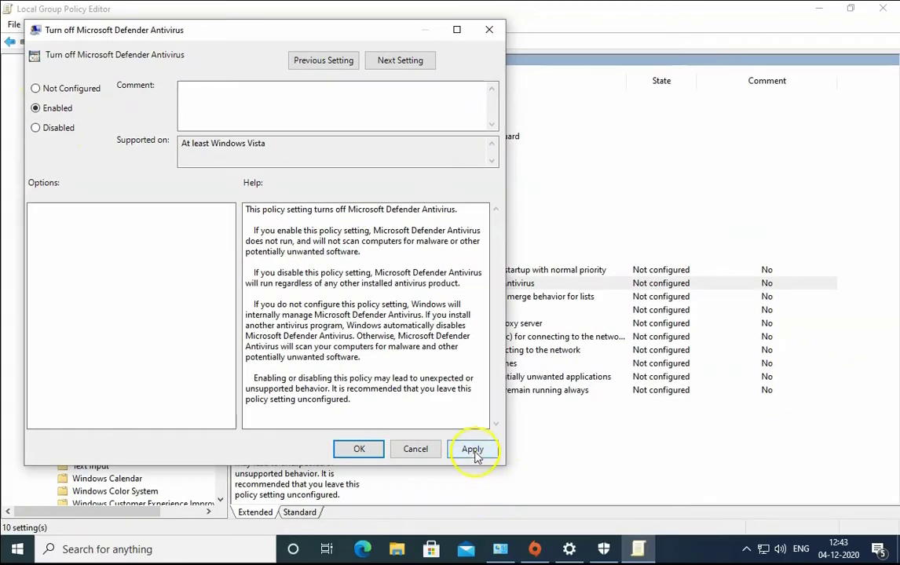
{"action": "left_click", "coordinate": [473, 450]}
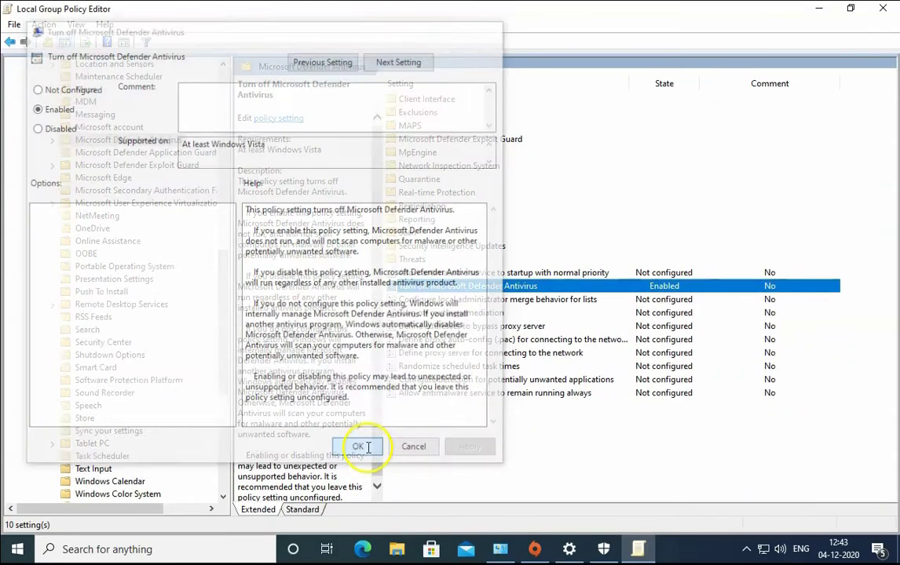
{"action": "left_click", "coordinate": [358, 446]}
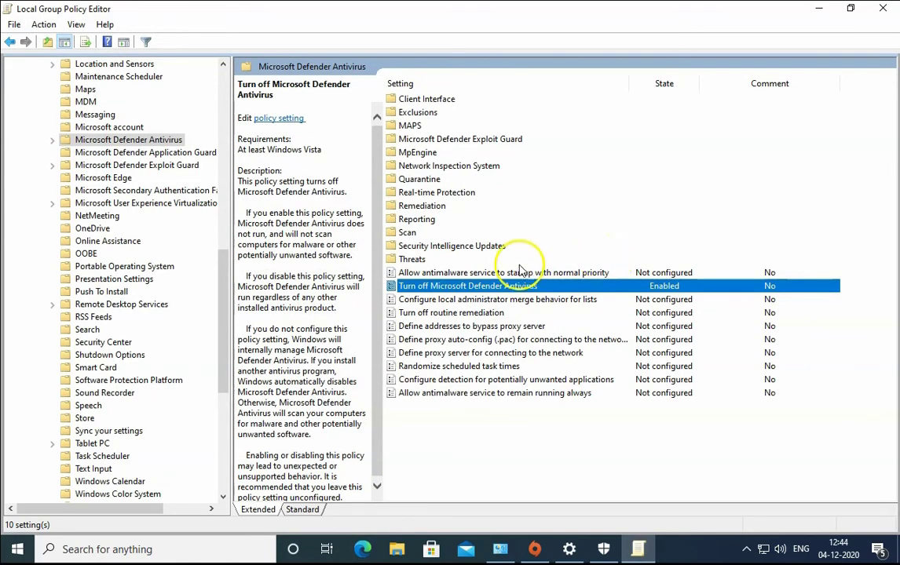
{"action": "mouse_move", "coordinate": [882, 10]}
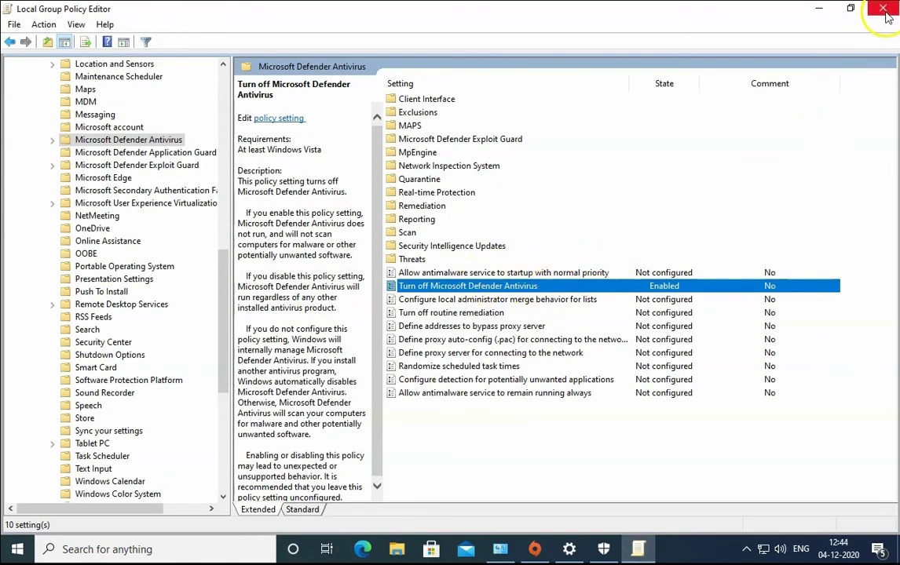
{"action": "left_click", "coordinate": [883, 9]}
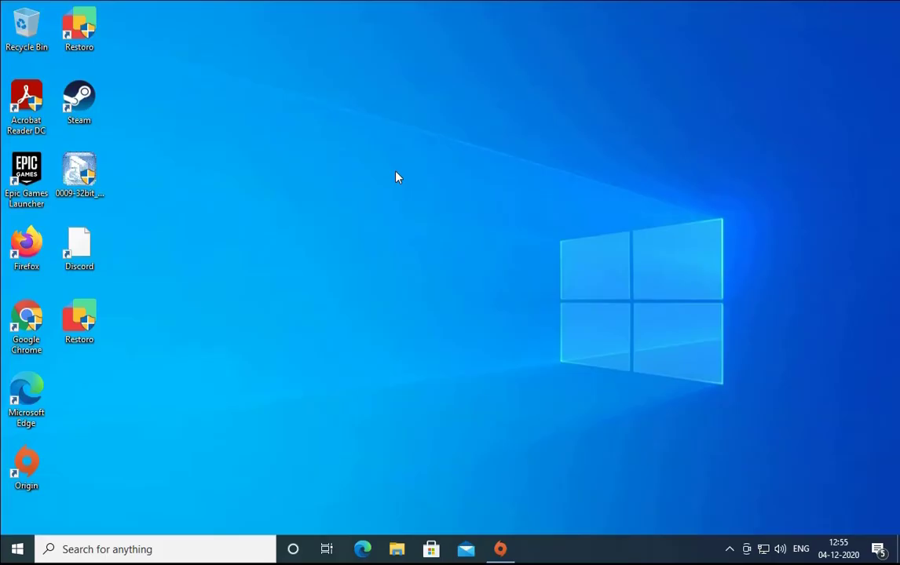